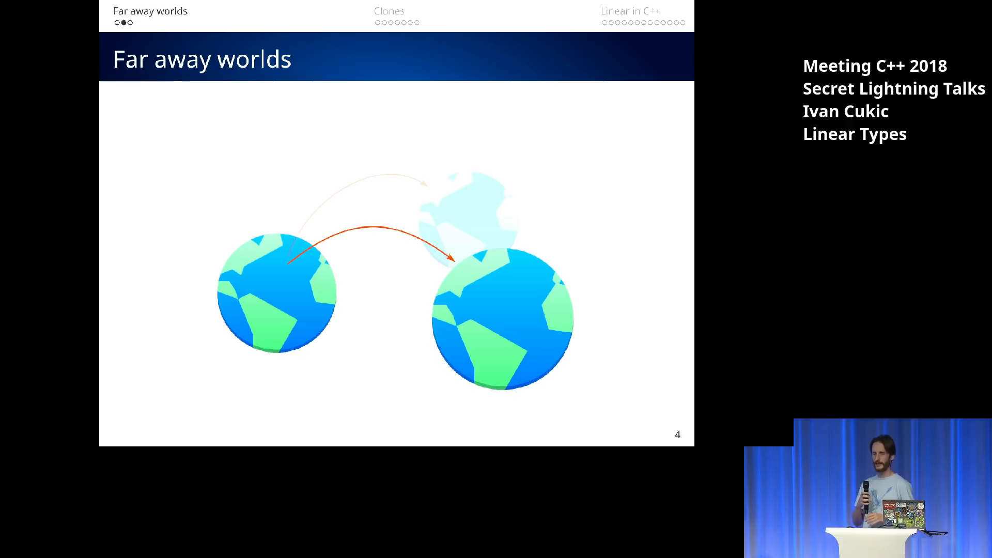
key("right")
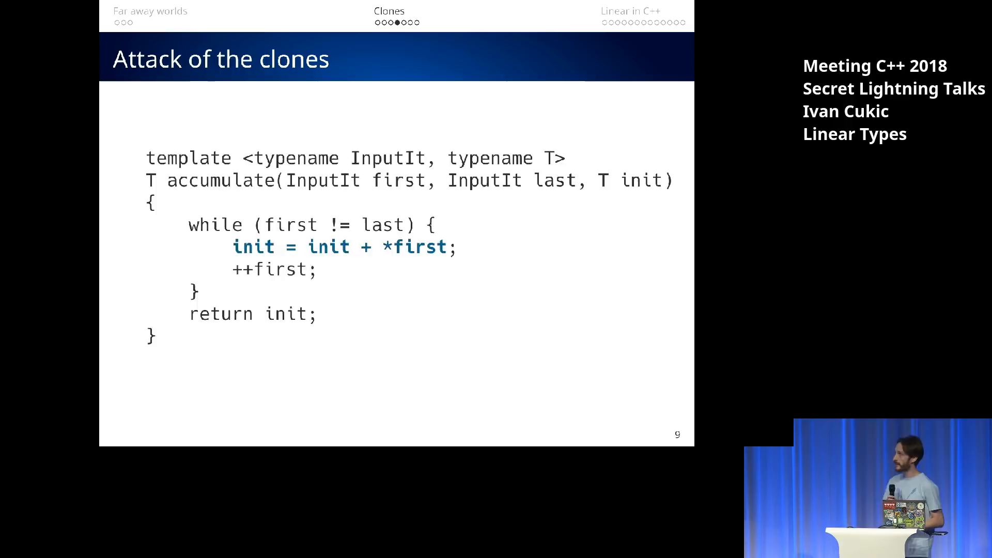
key("Right")
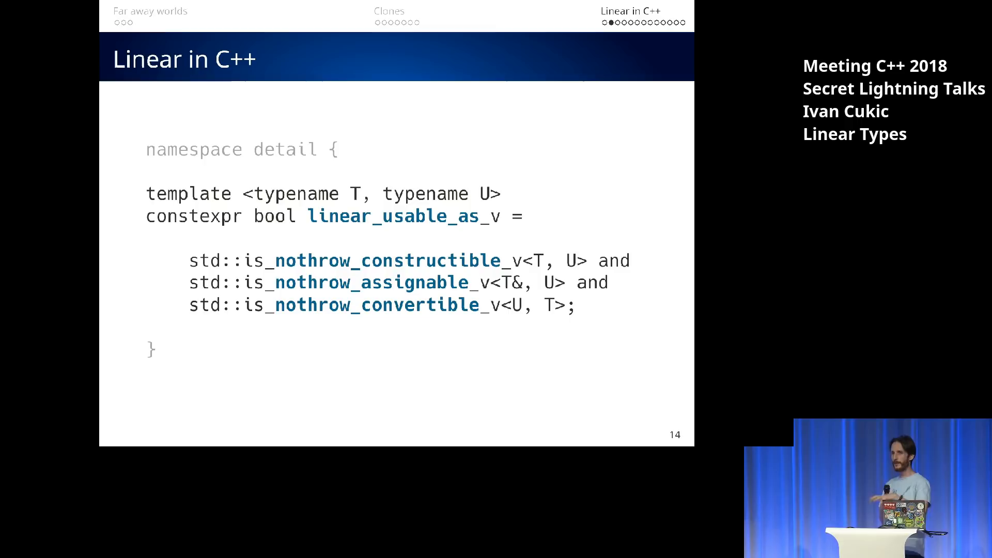
key("Right")
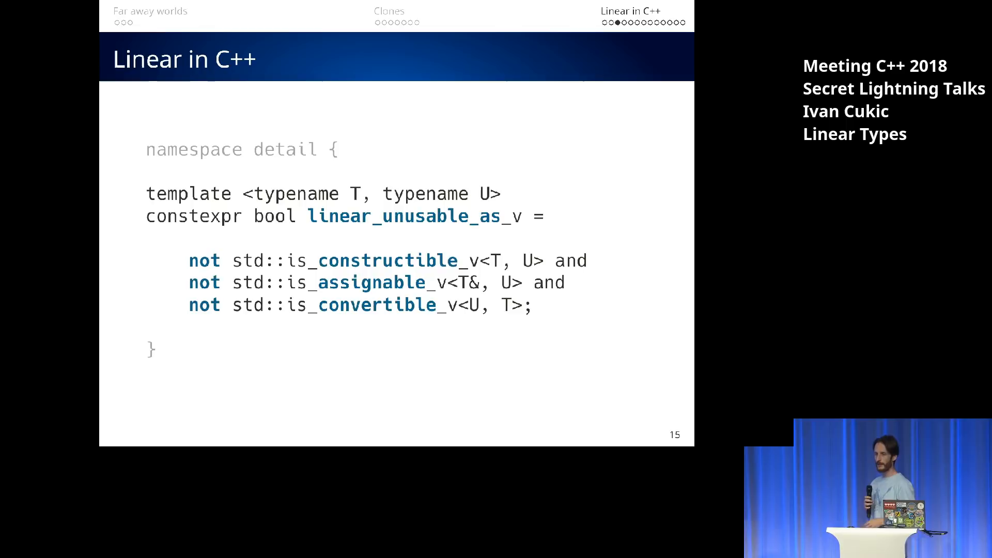
key("Right")
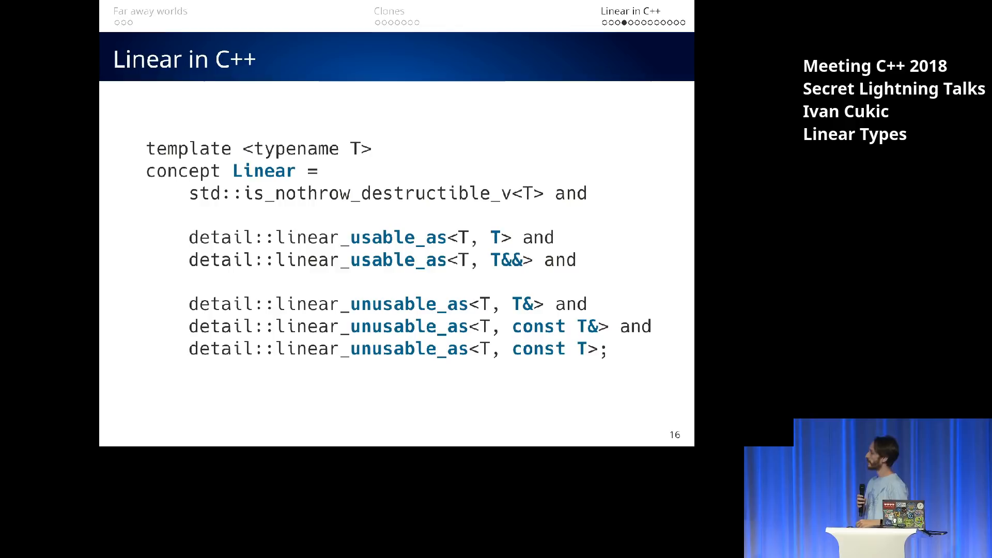
key("right")
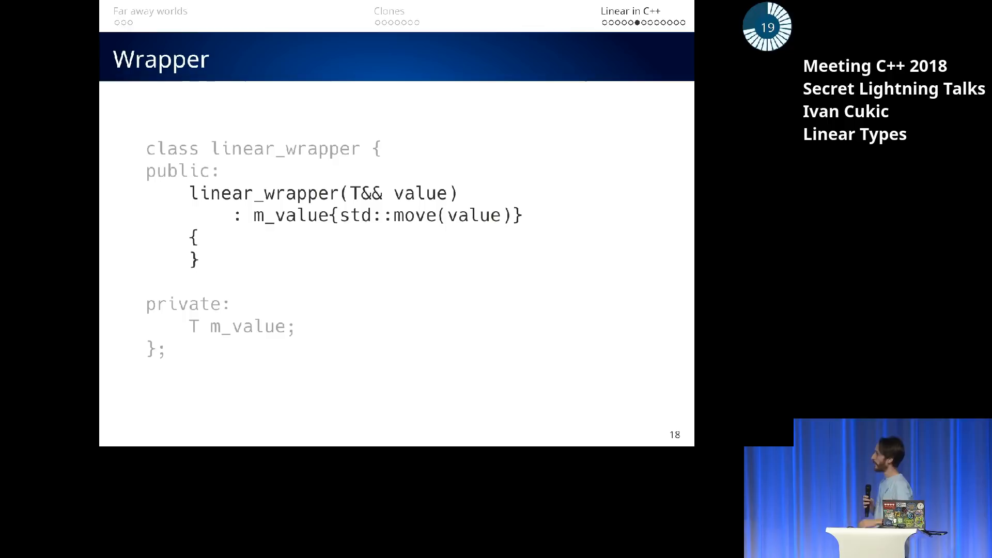
key("Right")
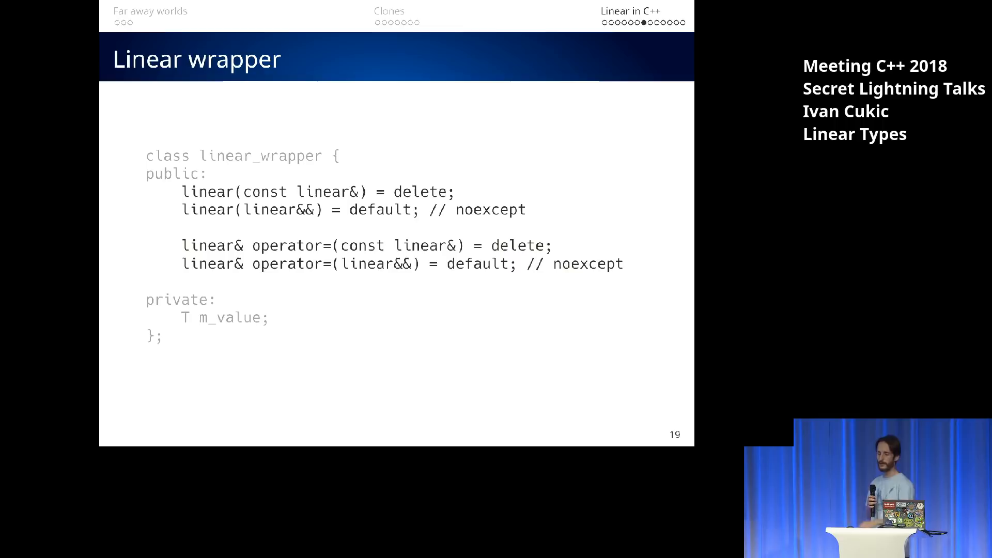
key("Right")
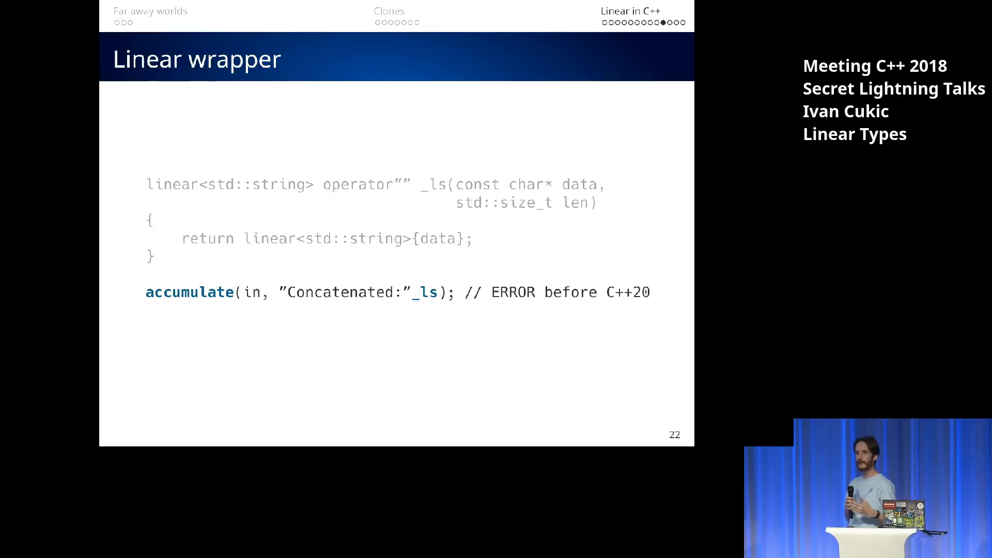
key("Right")
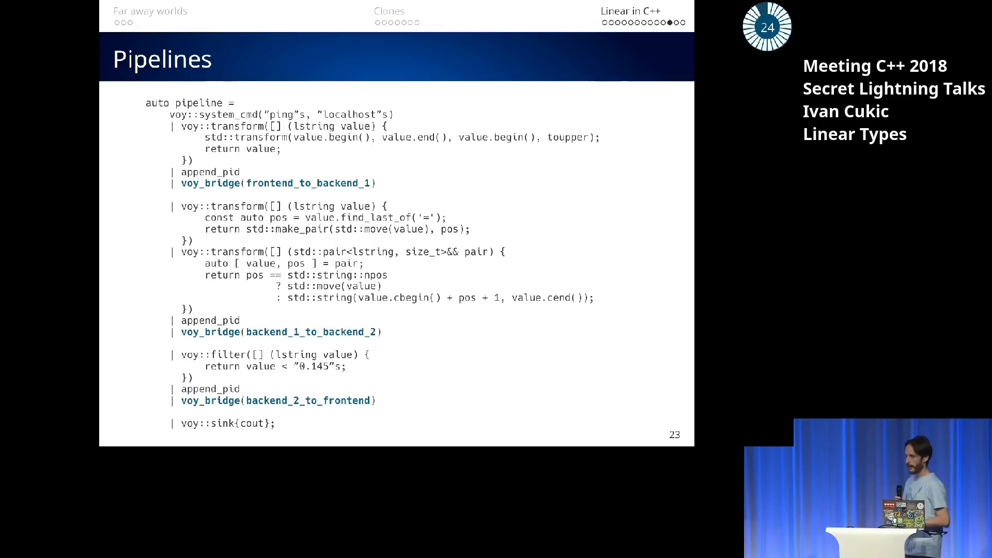